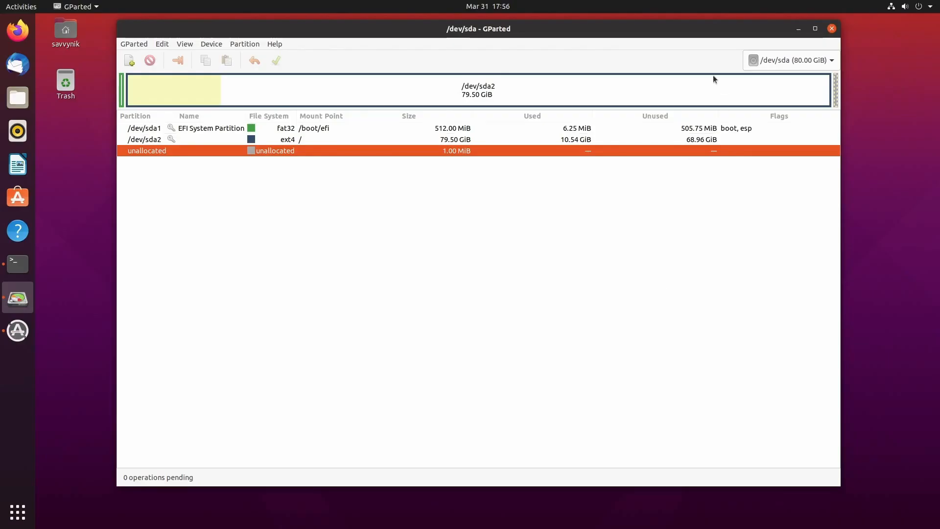
{"action": "mouse_move", "coordinate": [587, 304]}
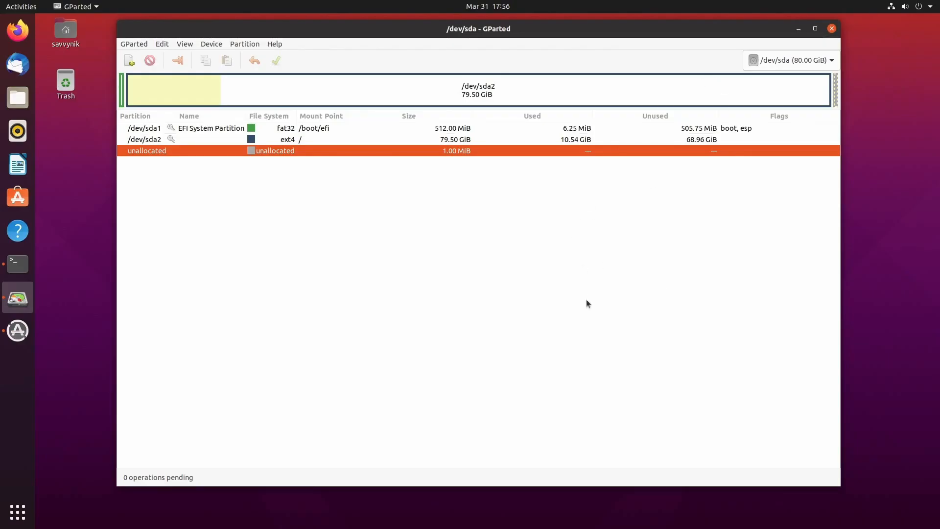
{"action": "mouse_move", "coordinate": [587, 328]}
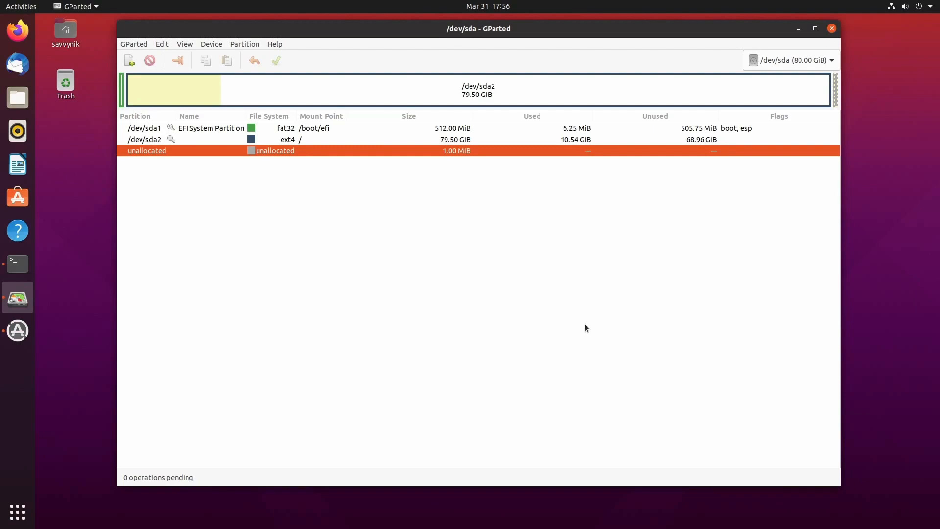
{"action": "mouse_move", "coordinate": [587, 334]}
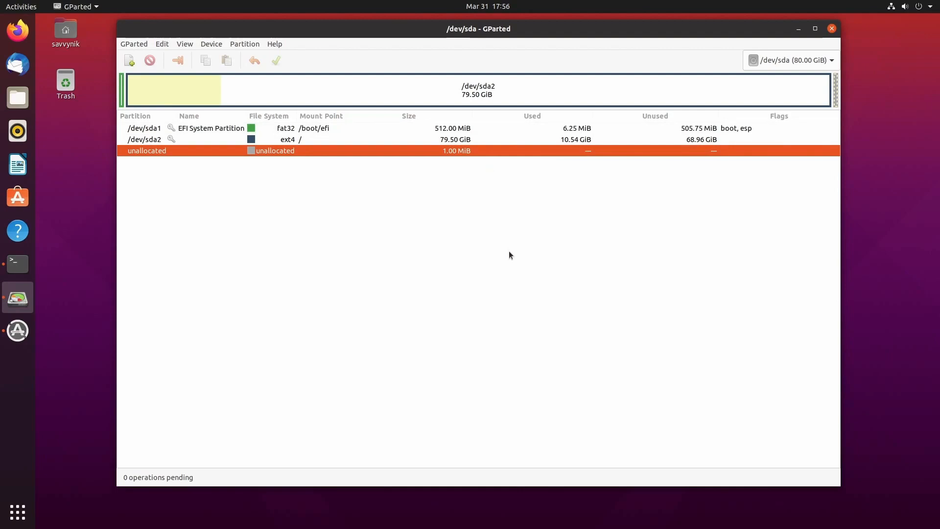
{"action": "mouse_move", "coordinate": [571, 292]}
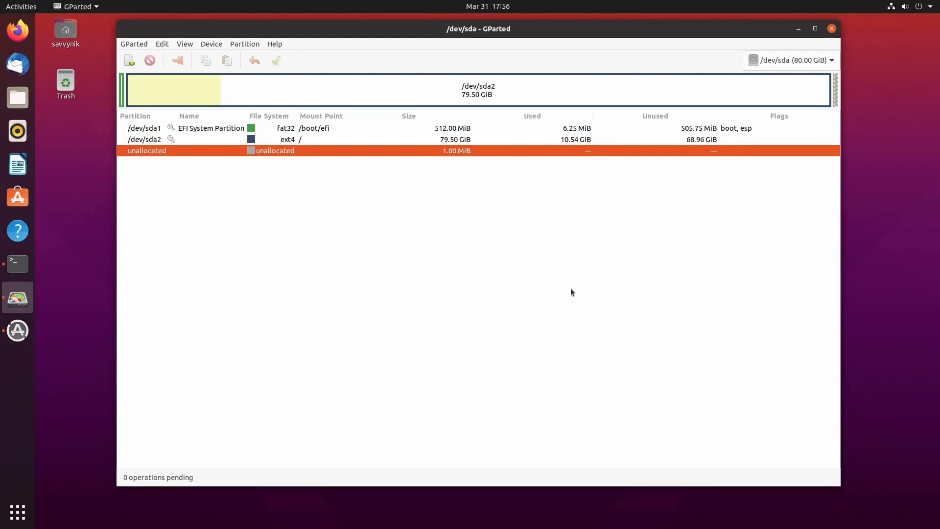
{"action": "mouse_move", "coordinate": [665, 95]}
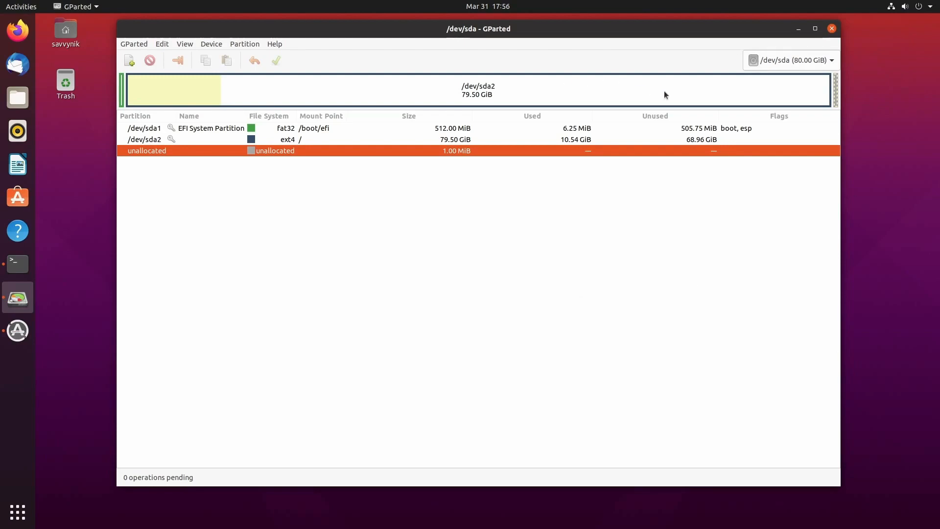
{"action": "mouse_move", "coordinate": [366, 163]}
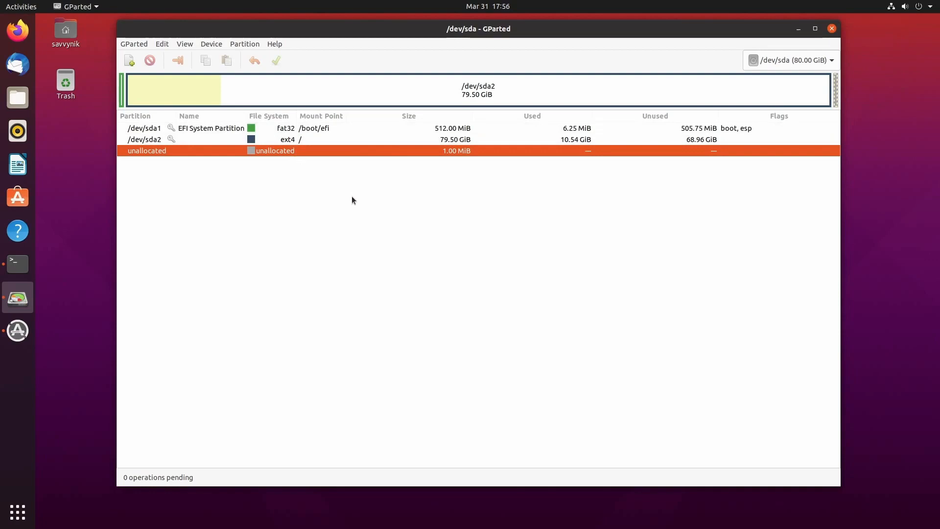
{"action": "mouse_move", "coordinate": [423, 203]}
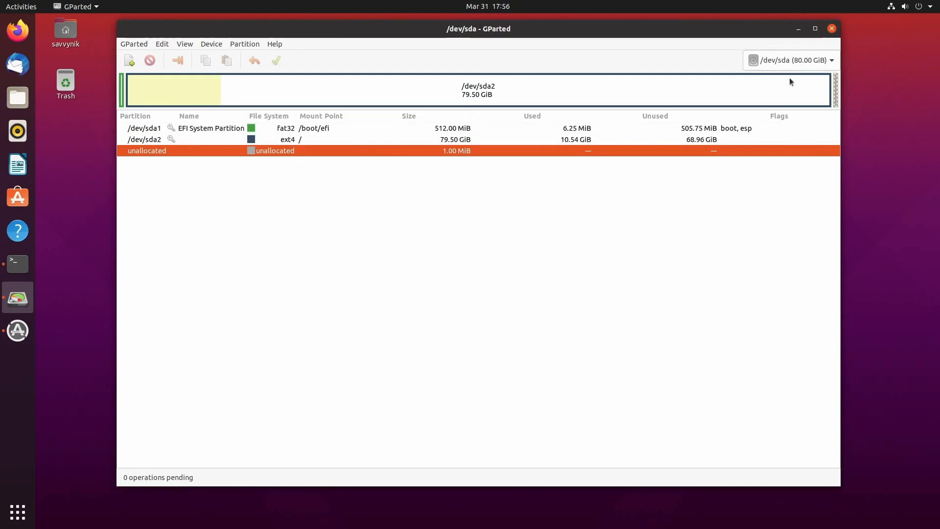
{"action": "mouse_move", "coordinate": [817, 100]}
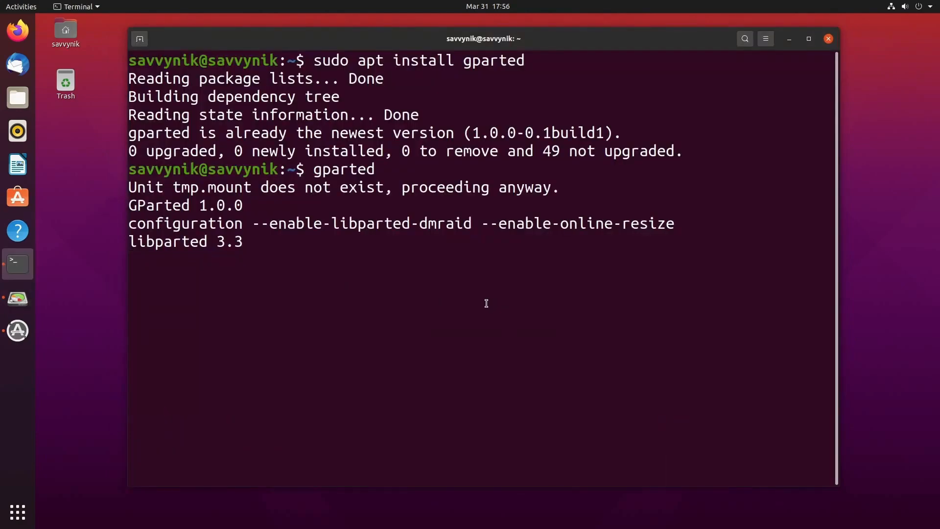
Stop GParted and run free, showing about 8 GB RAM and 2 GB unused swap.
{"action": "key", "text": "ctrl+c"}
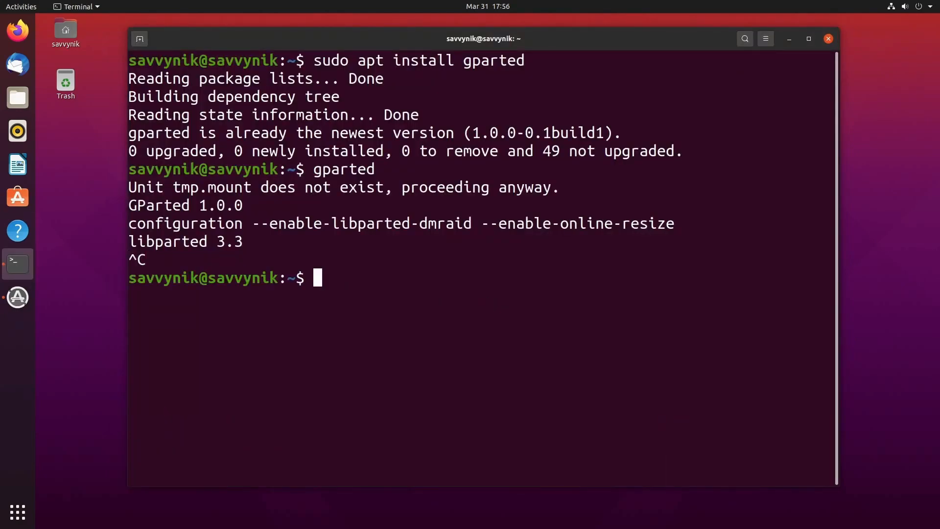
{"action": "type", "text": "free"}
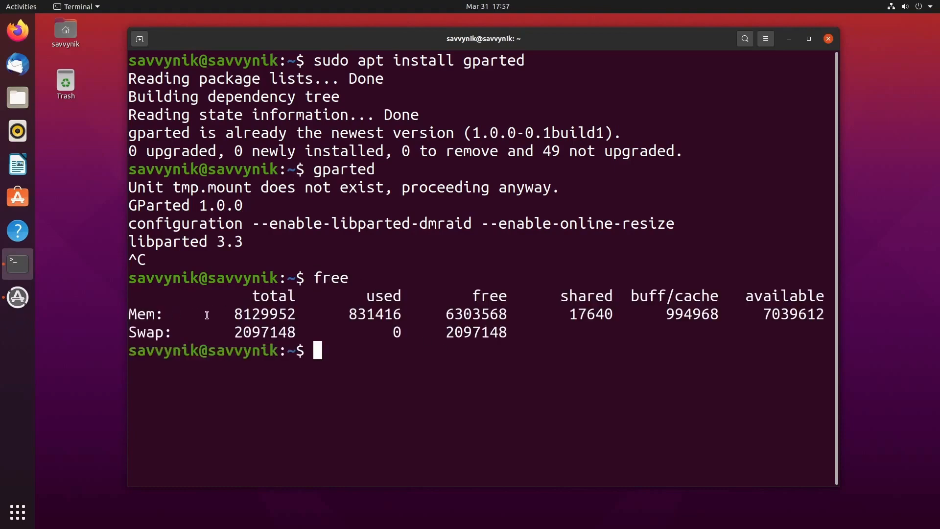
{"action": "double_click", "coordinate": [267, 313]}
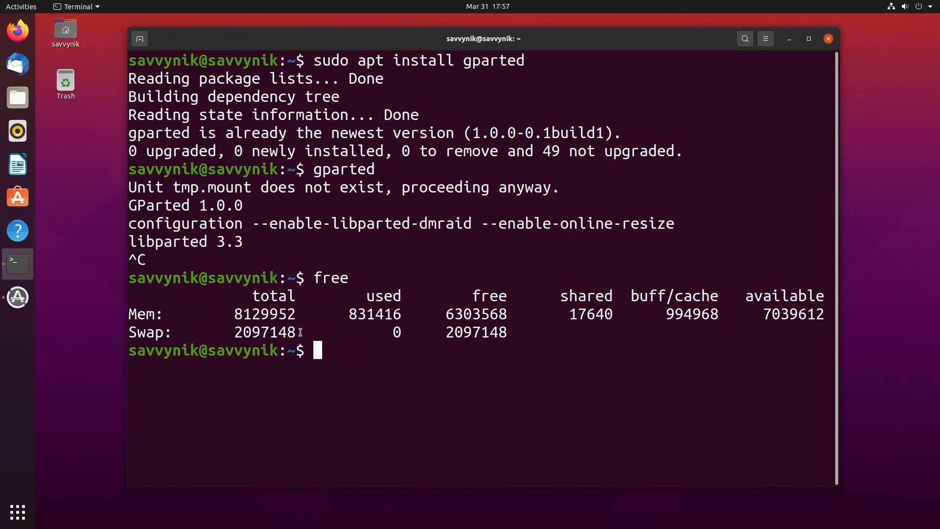
{"action": "double_click", "coordinate": [264, 314]}
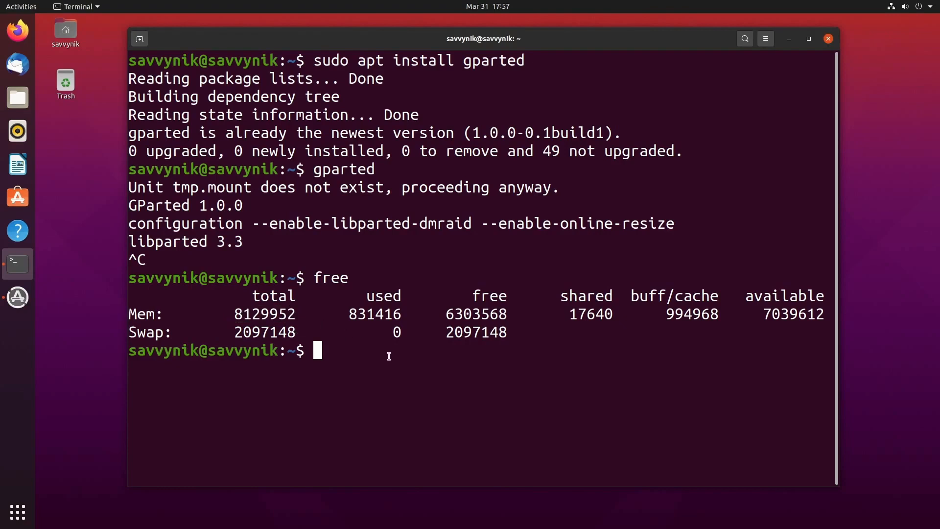
{"action": "type", "text": "ls"}
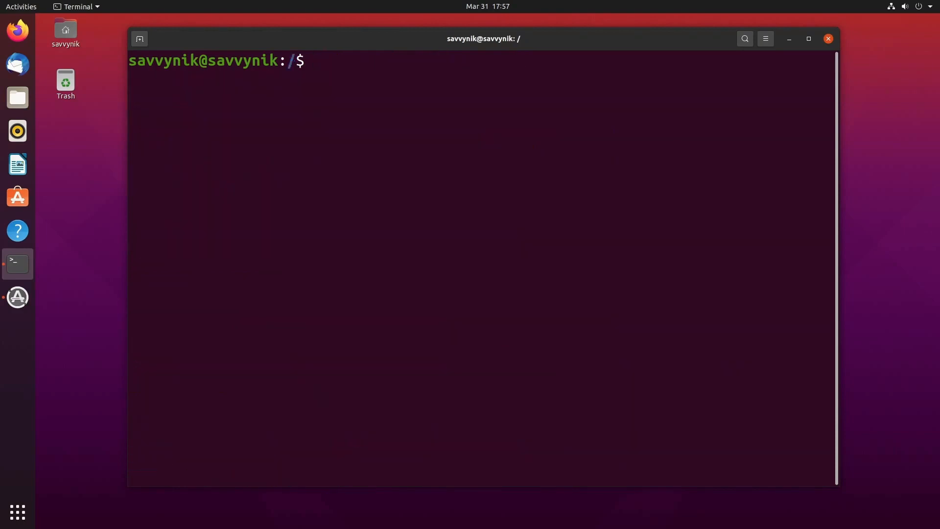
{"action": "type", "text": "ls swapfile"}
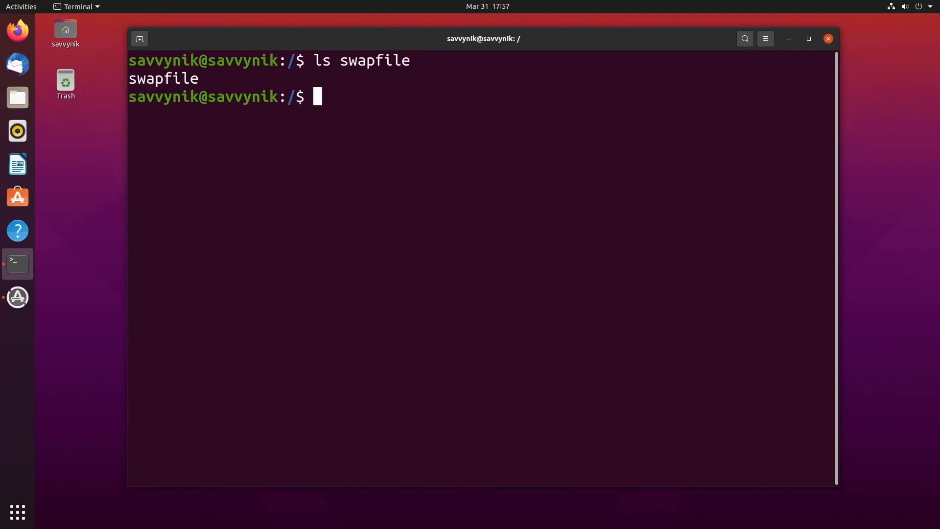
{"action": "type", "text": "ls -la"}
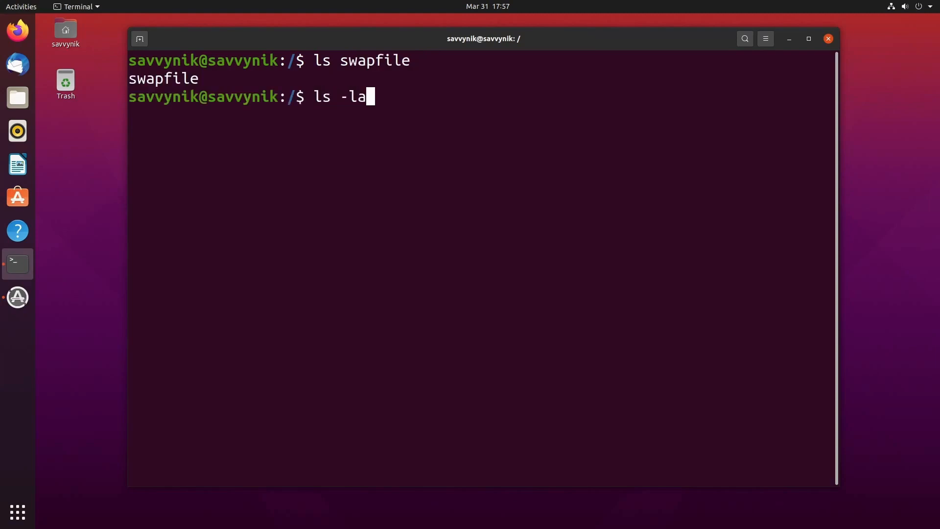
{"action": "type", "text": "swapfile"}
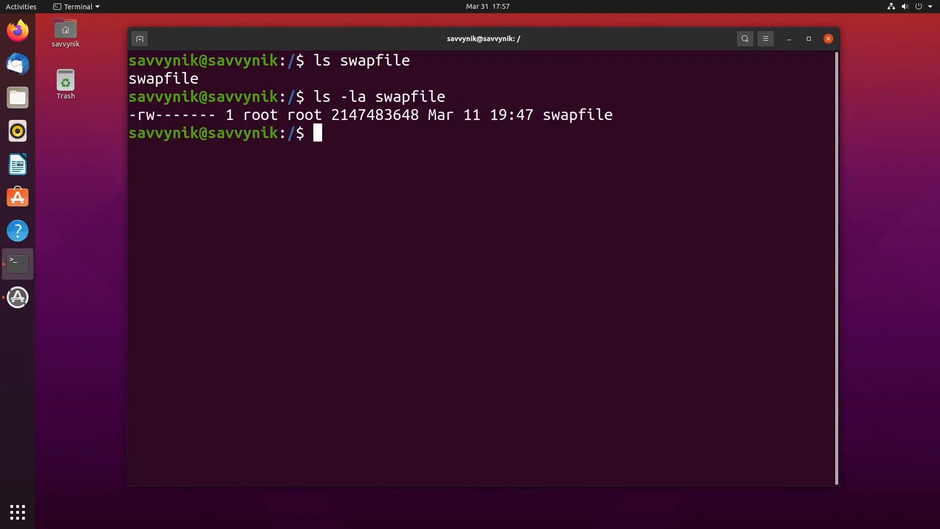
{"action": "double_click", "coordinate": [384, 115]}
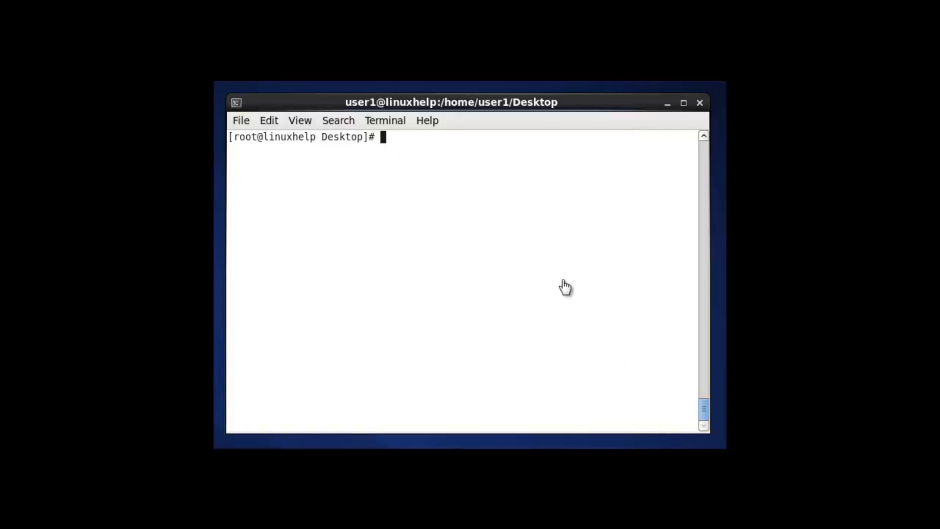
List active swap with swapon, showing the 2 GB /dev/sda3 partition.
{"action": "type", "text": "swapon --options"}
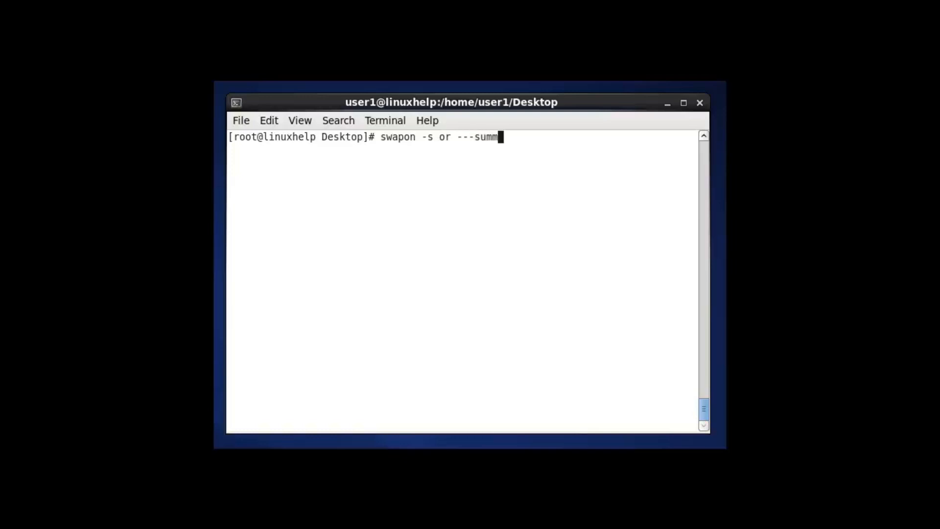
{"action": "key", "text": "BackSpace"}
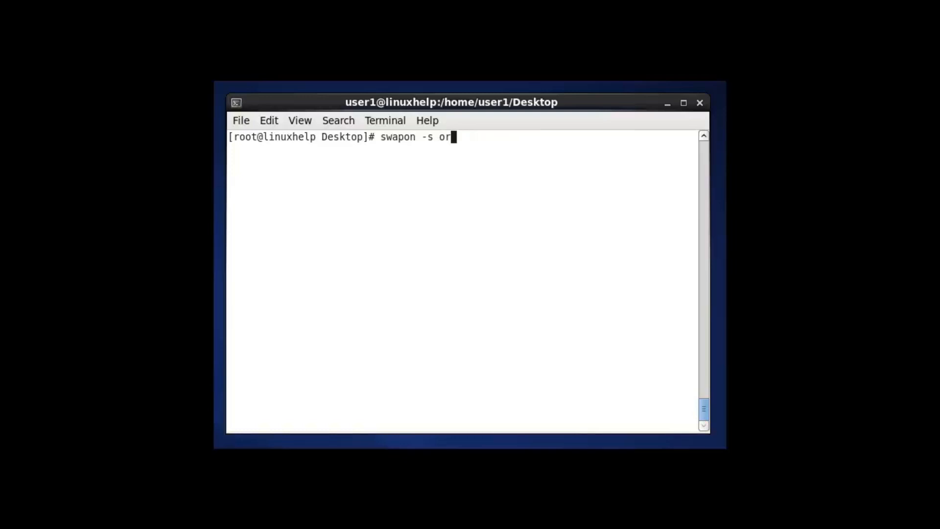
{"action": "key", "text": "BackSpace"}
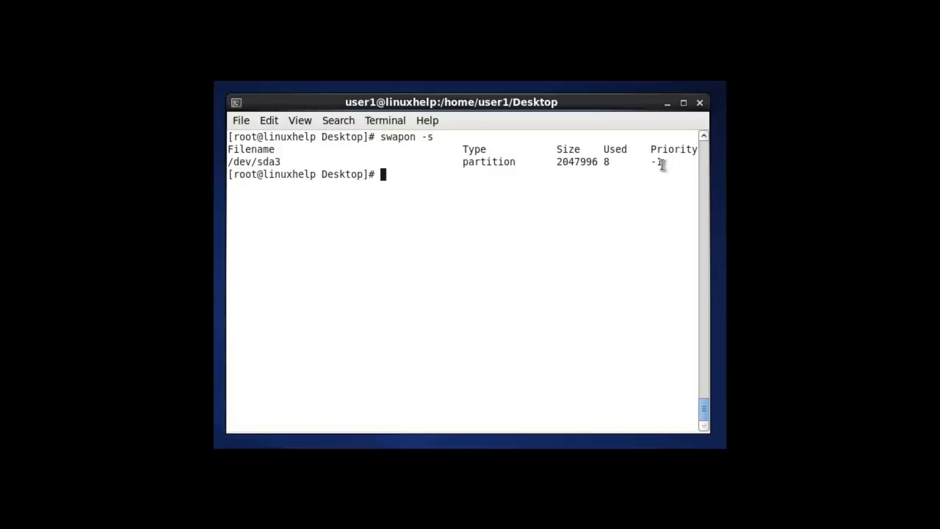
{"action": "mouse_move", "coordinate": [504, 195]}
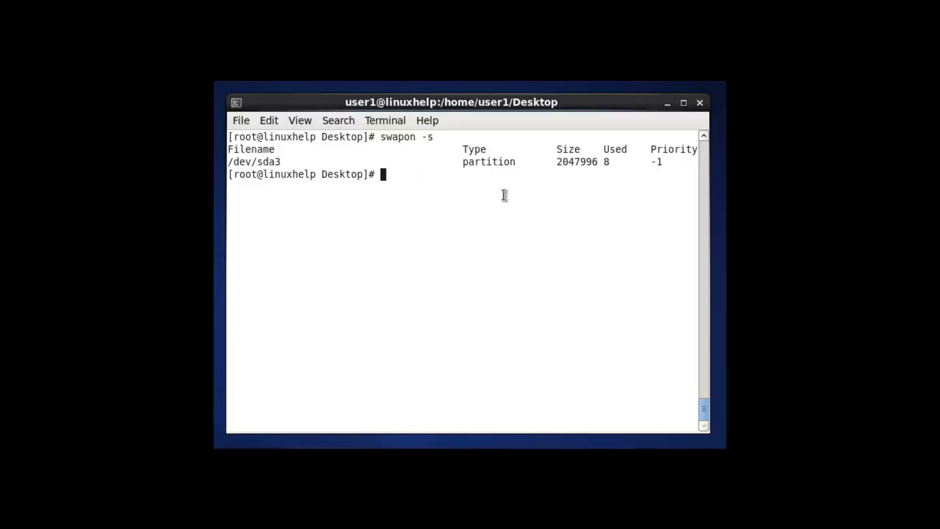
{"action": "double_click", "coordinate": [254, 161]}
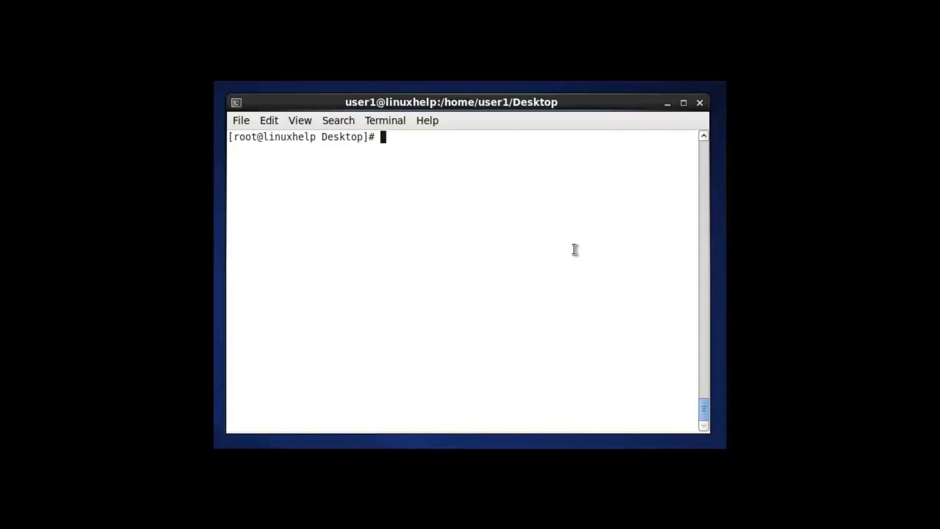
Show /proc/swaps, then launch atop for memory and swap statistics.
{"action": "type", "text": "cat"}
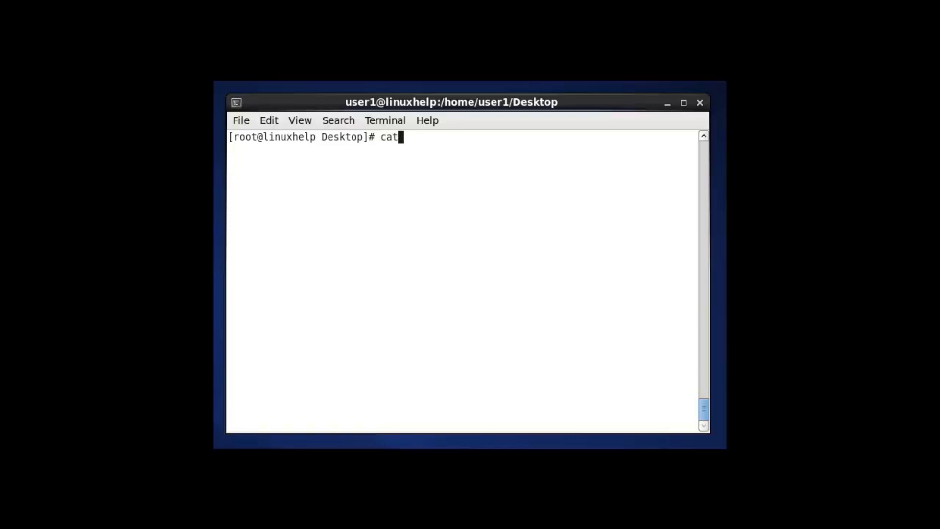
{"action": "type", "text": "/proc/swaps"}
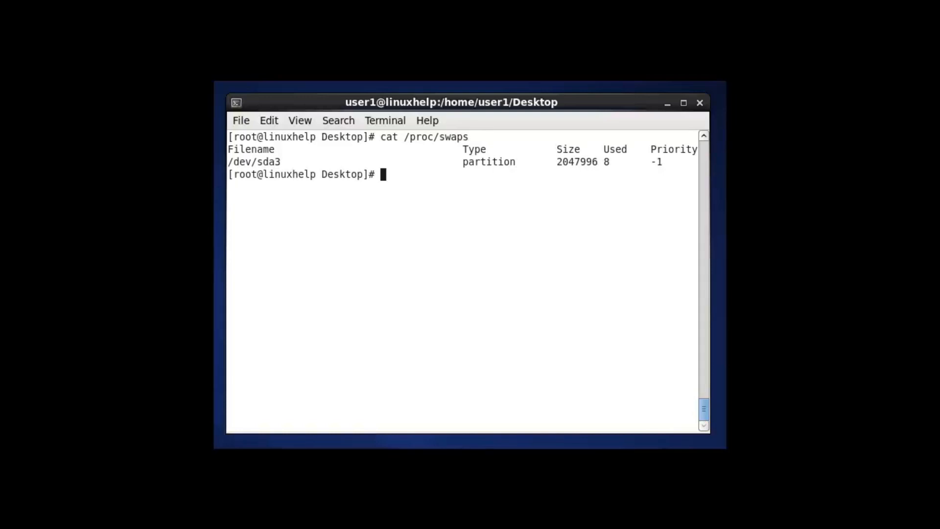
{"action": "type", "text": "atop"}
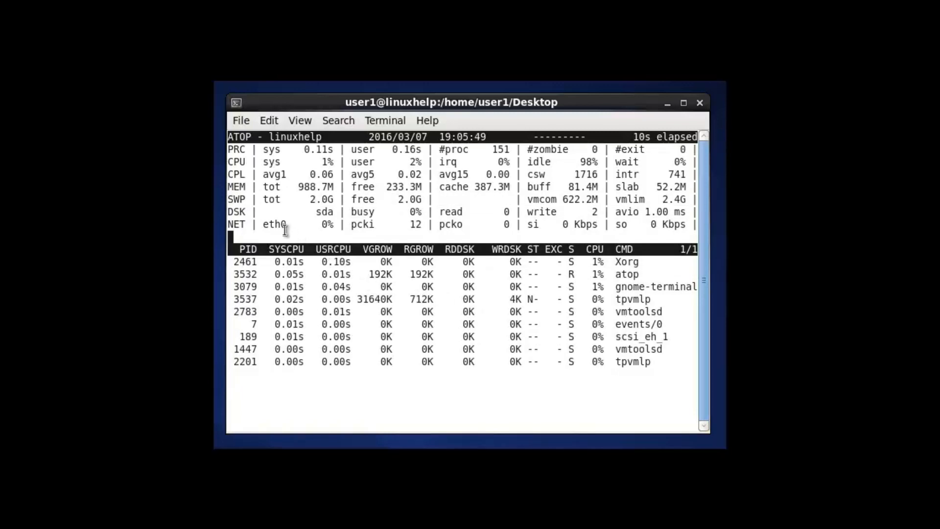
Quit atop, run htop, and clear the terminal screen.
{"action": "key", "text": "q"}
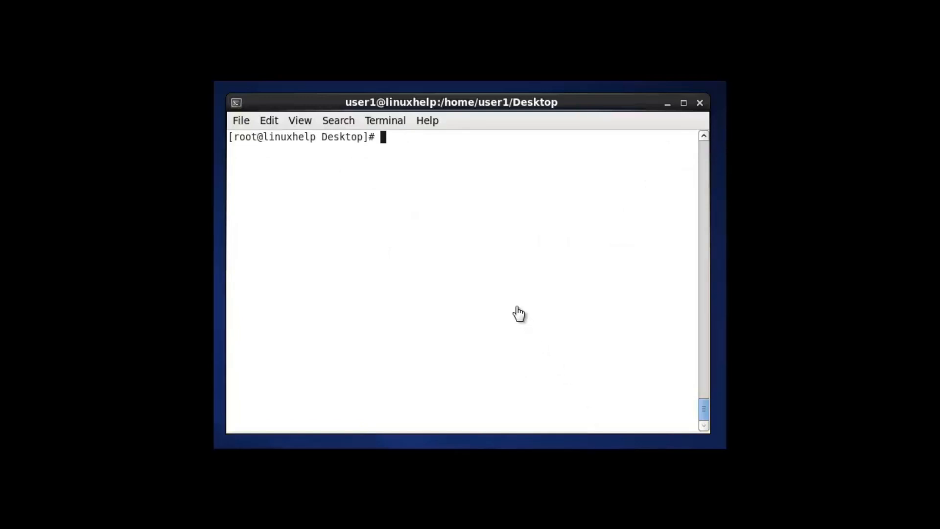
{"action": "type", "text": "htop"}
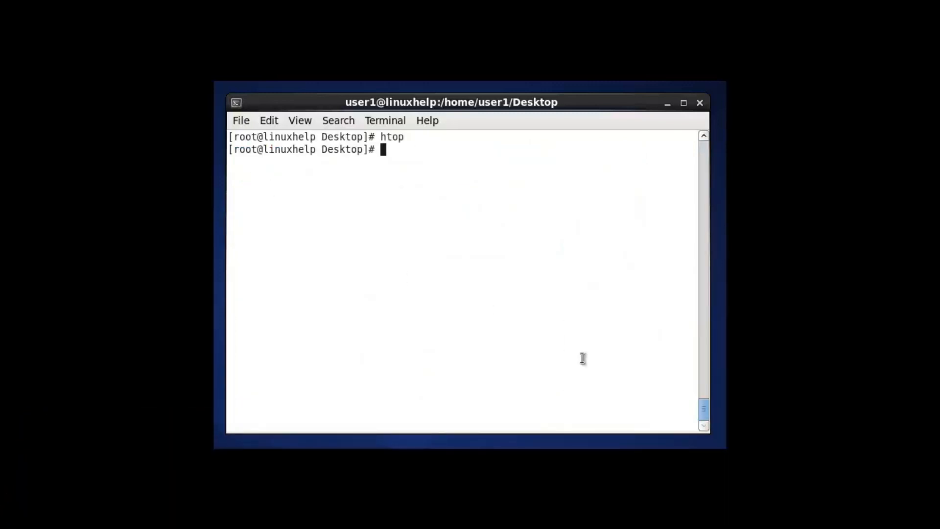
{"action": "key", "text": "Return"}
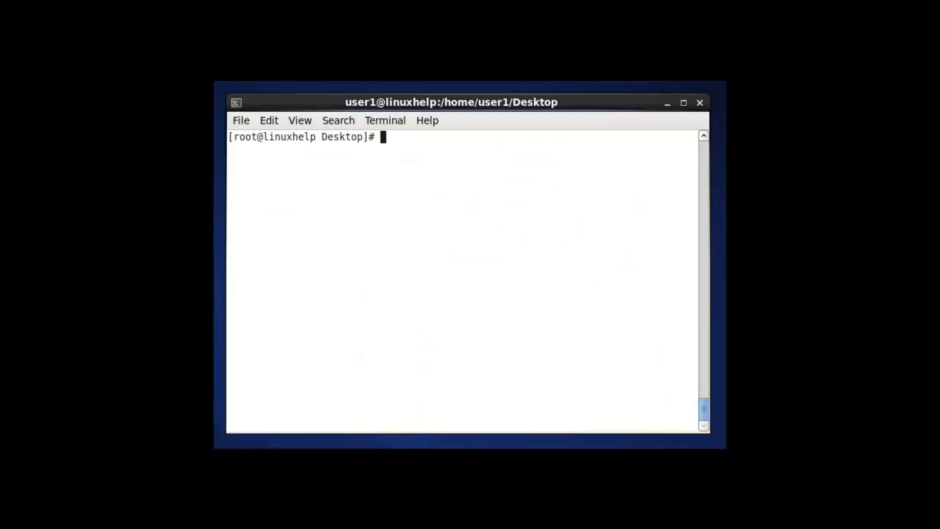
{"action": "mouse_move", "coordinate": [431, 312]}
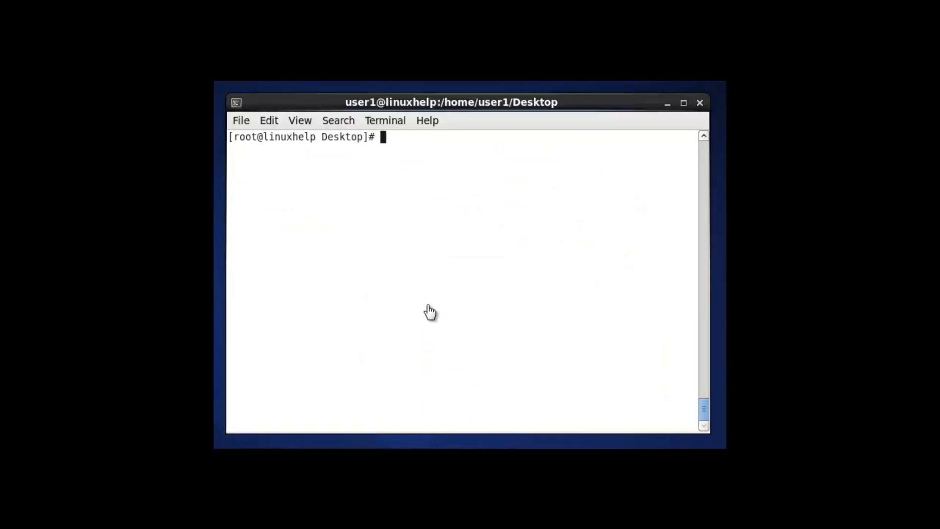
Start glances to monitor system resources.
{"action": "type", "text": "gl"}
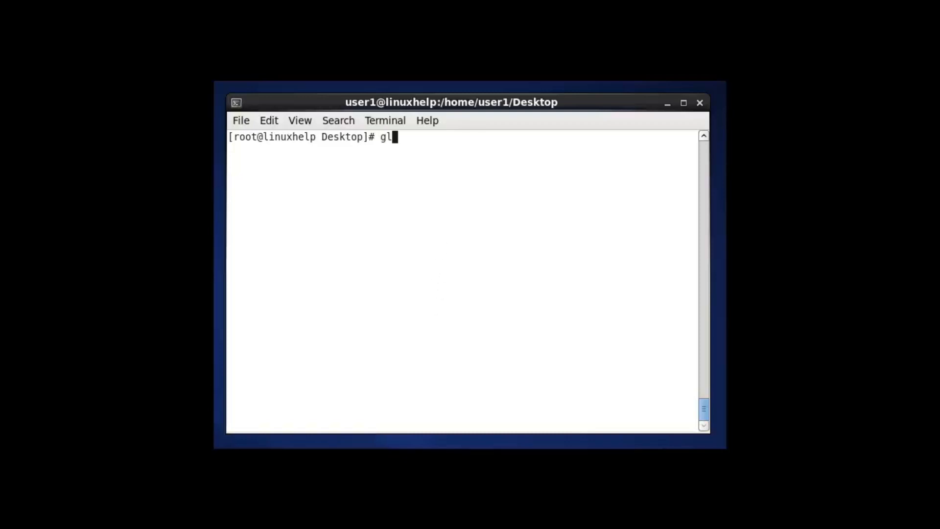
{"action": "type", "text": "ances"}
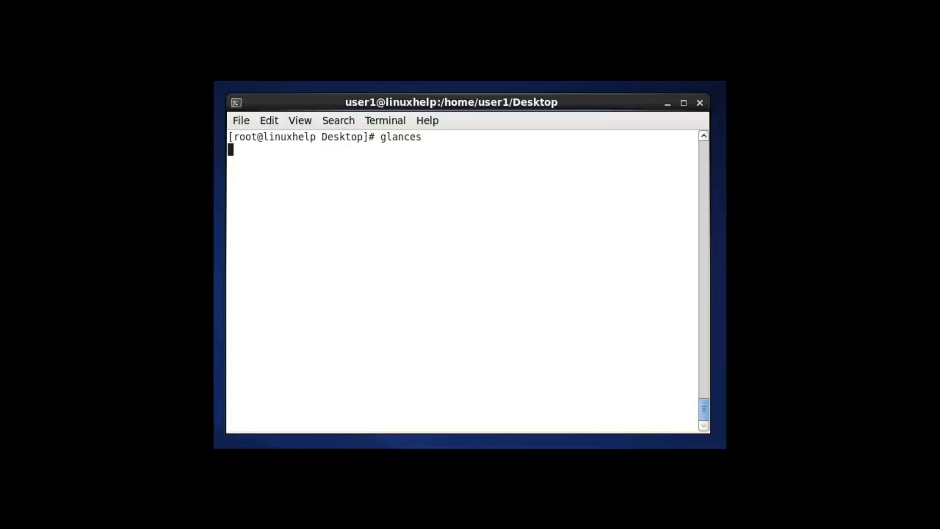
{"action": "key", "text": "Return"}
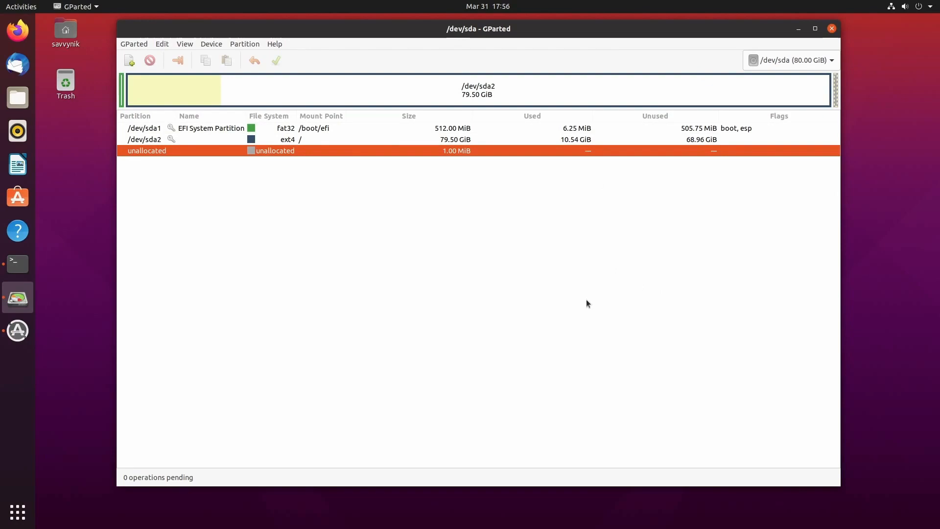
{"action": "mouse_move", "coordinate": [586, 335]}
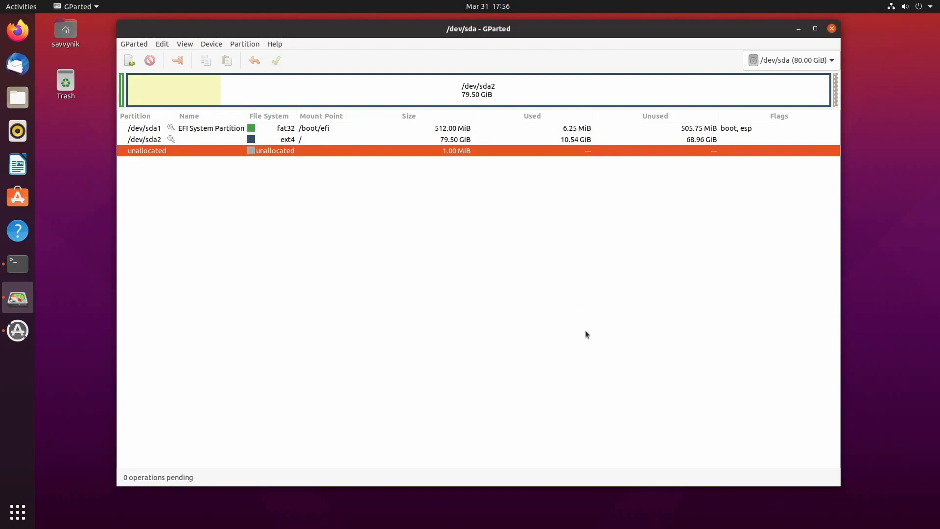
{"action": "mouse_move", "coordinate": [509, 254]}
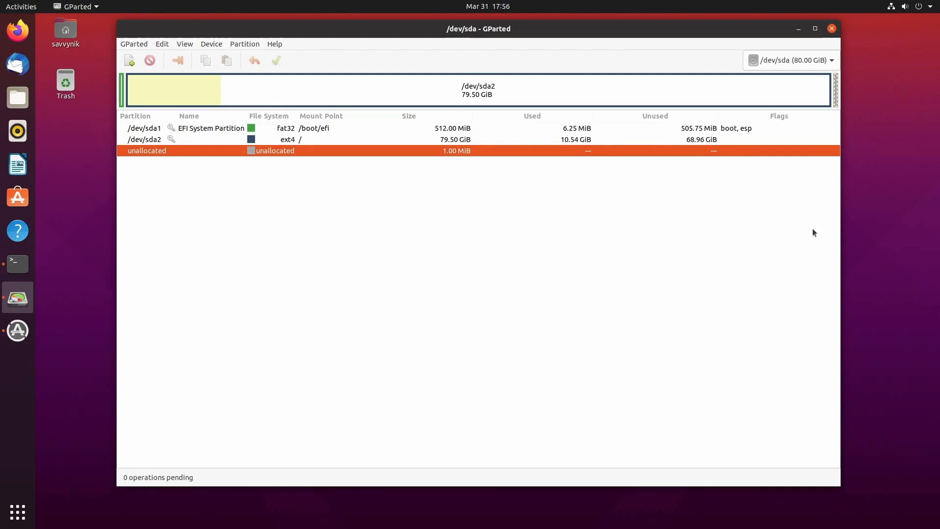
{"action": "mouse_move", "coordinate": [405, 168]}
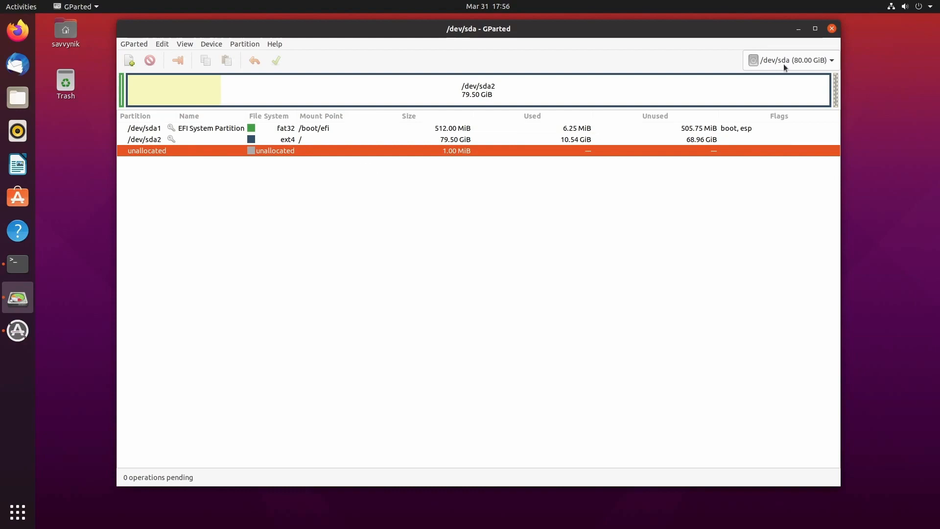
{"action": "mouse_move", "coordinate": [722, 217]}
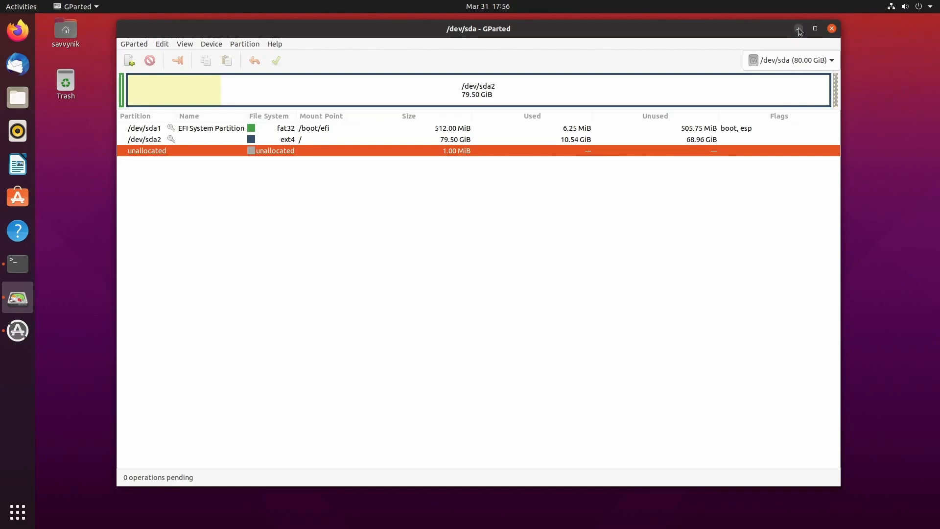
Minimize GParted after reviewing the /dev/sda partition layout.
{"action": "left_click", "coordinate": [831, 28]}
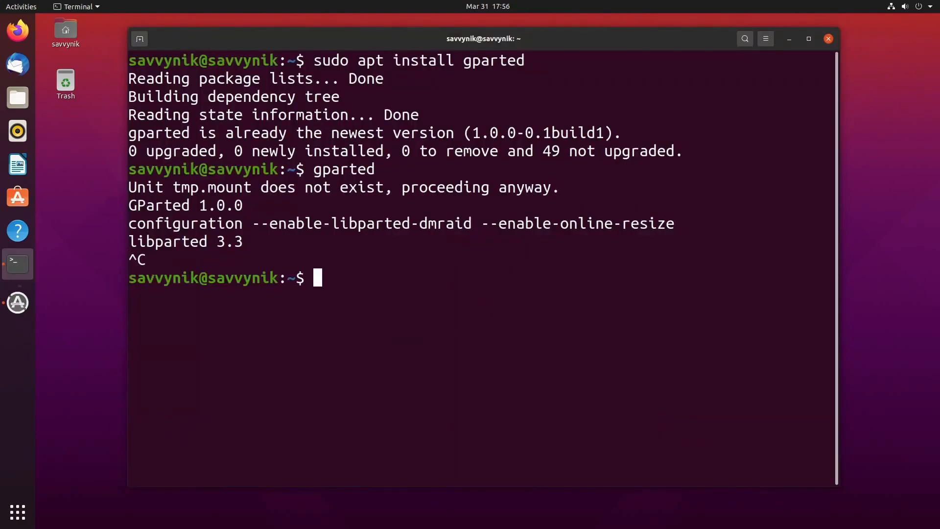
Rerun free and highlight the total RAM figure of about 8 GB.
{"action": "type", "text": "free"}
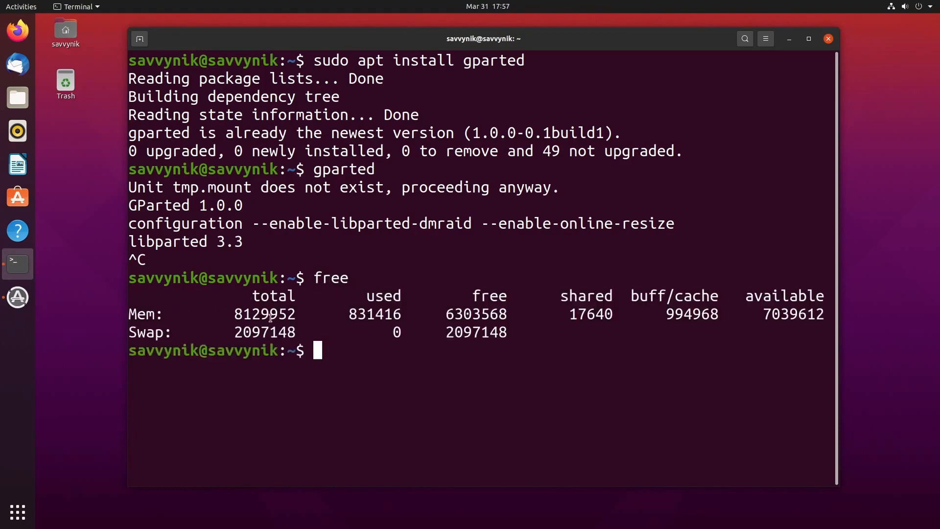
{"action": "double_click", "coordinate": [264, 313]}
{"action": "type", "text": "ls "}
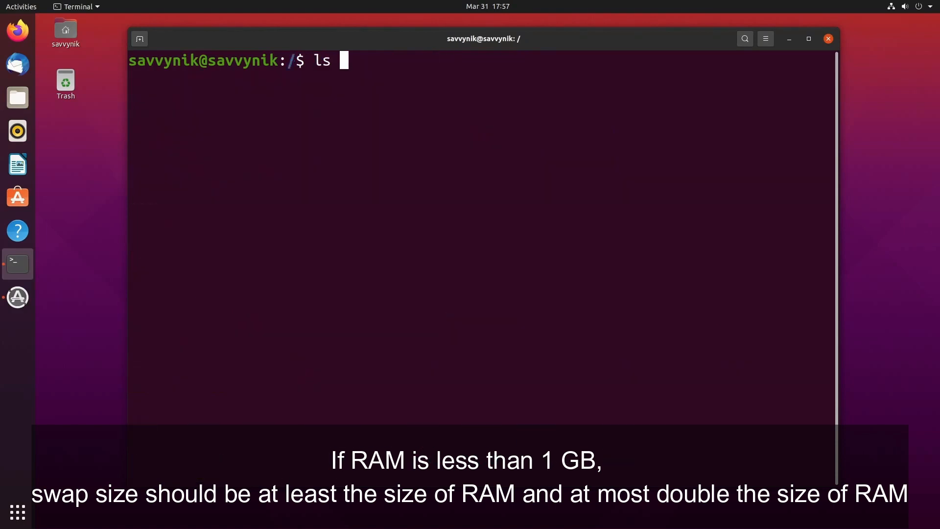
{"action": "type", "text": "swapfile"}
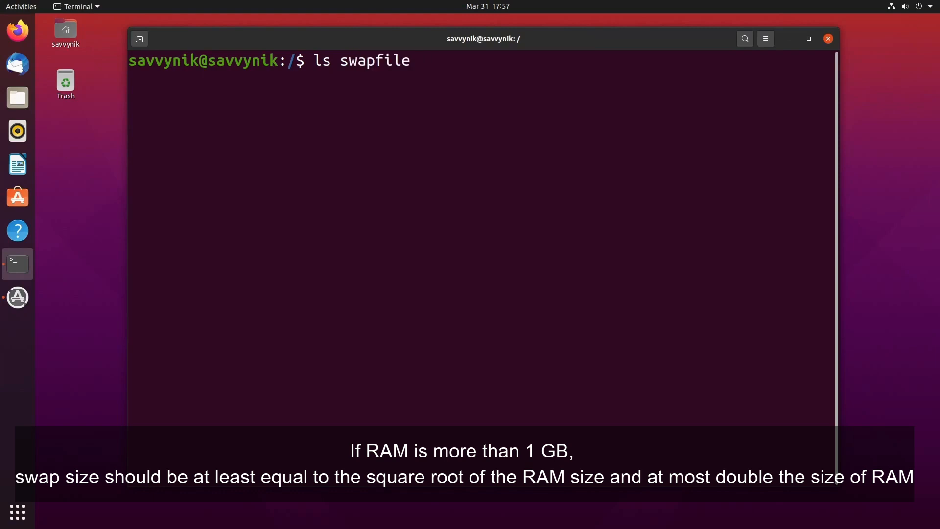
{"action": "type", "text": "la"}
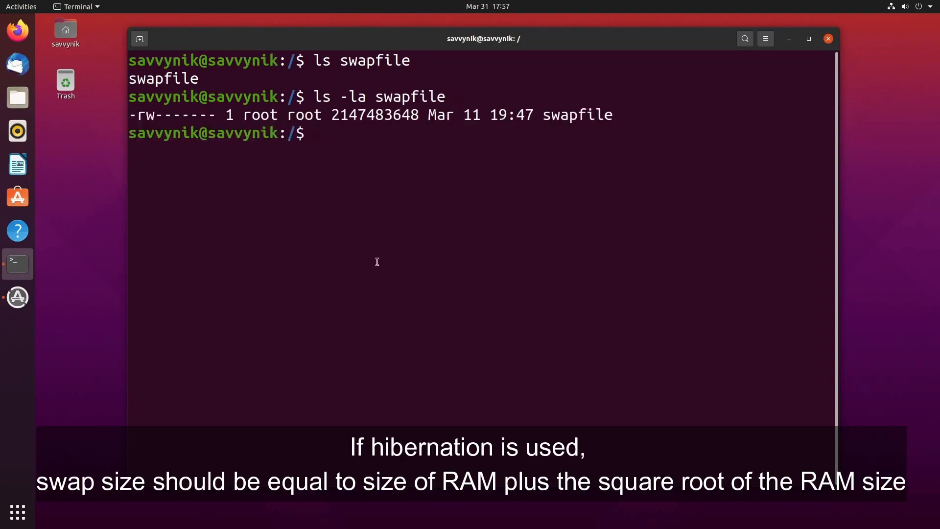
{"action": "double_click", "coordinate": [375, 115]}
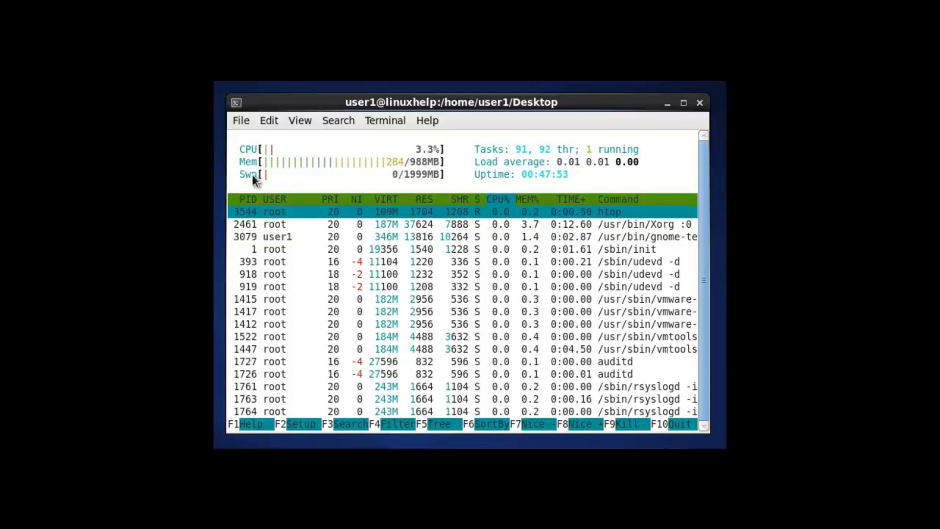
{"action": "key", "text": "q"}
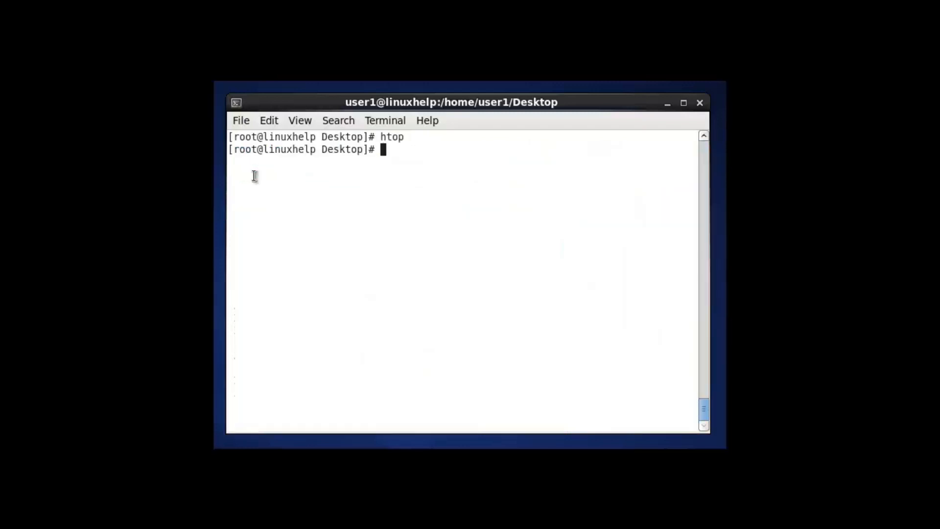